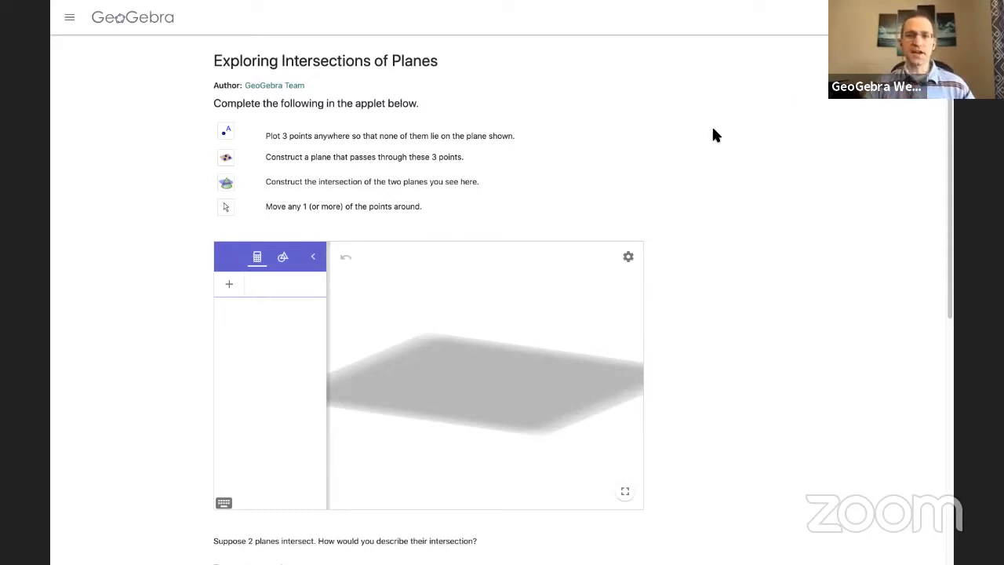
{"action": "mouse_move", "coordinate": [722, 176]}
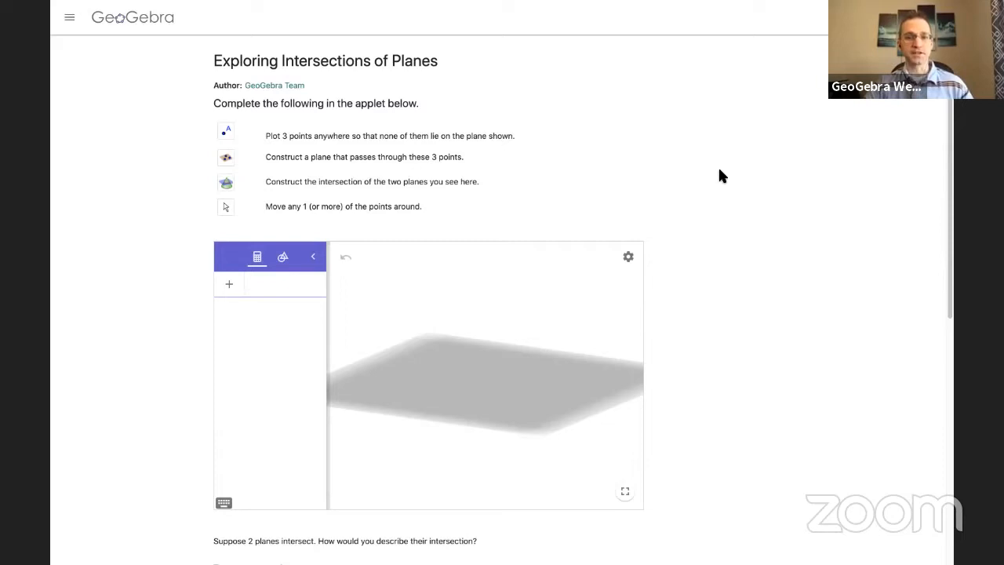
Create the class 'Exploring Intersections of Planes' from this activity, keeping the suggested name.
{"action": "scroll", "scroll_direction": "down", "scroll_amount": 3}
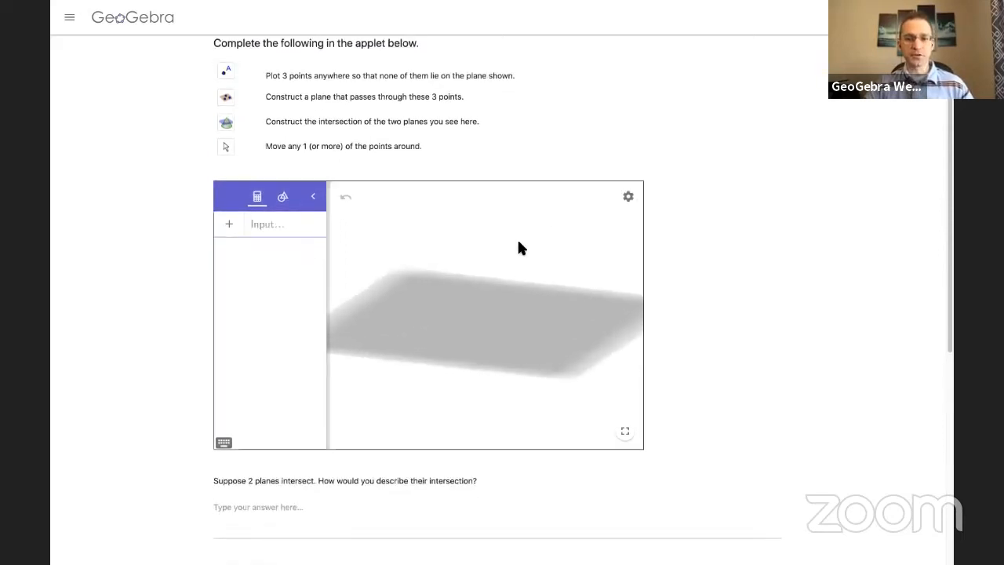
{"action": "scroll", "scroll_direction": "down", "scroll_amount": 3}
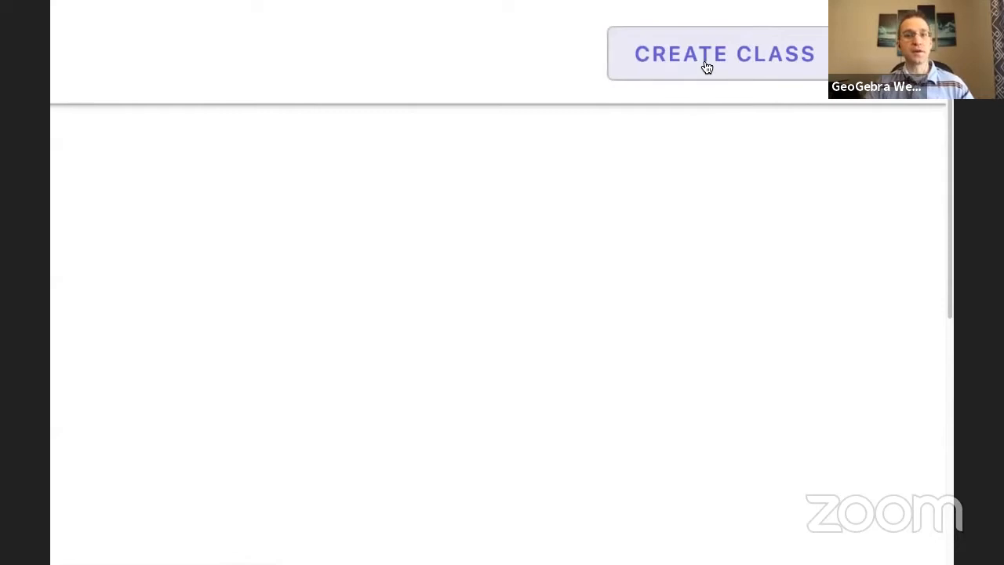
{"action": "left_click", "coordinate": [717, 53]}
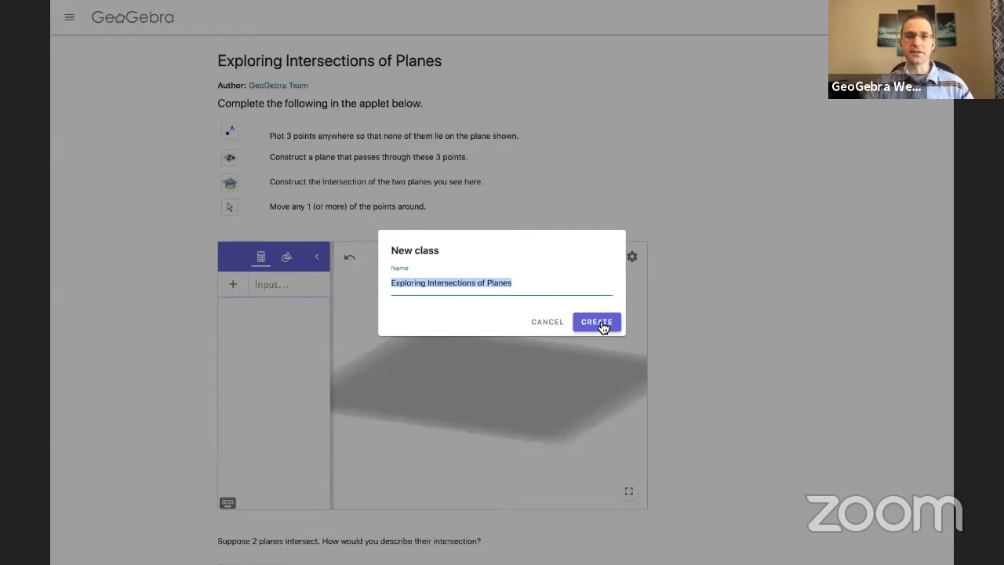
{"action": "left_click", "coordinate": [596, 321]}
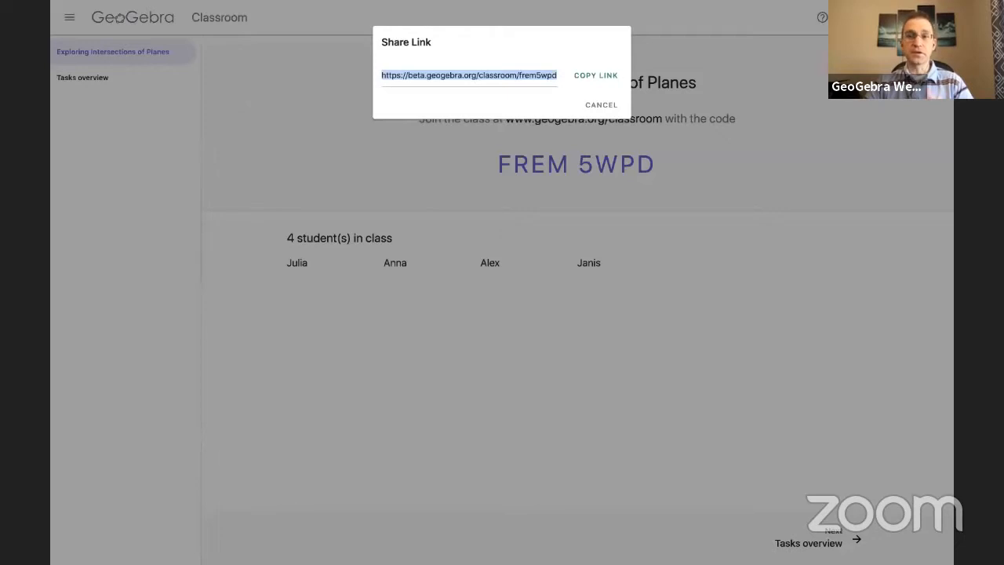
Dismiss the share link dialog to return to the class page with its join code.
{"action": "left_click", "coordinate": [601, 104]}
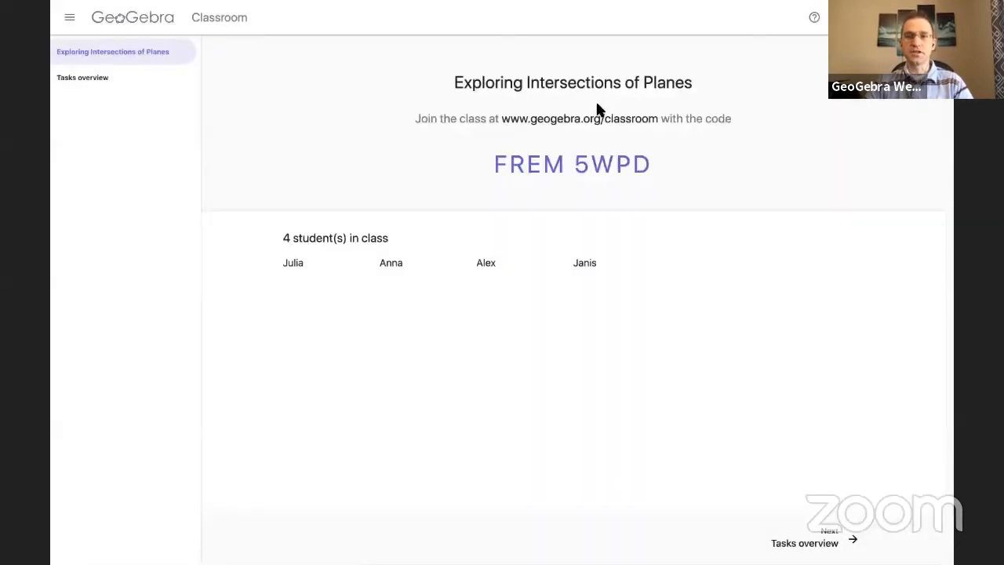
{"action": "mouse_move", "coordinate": [624, 390]}
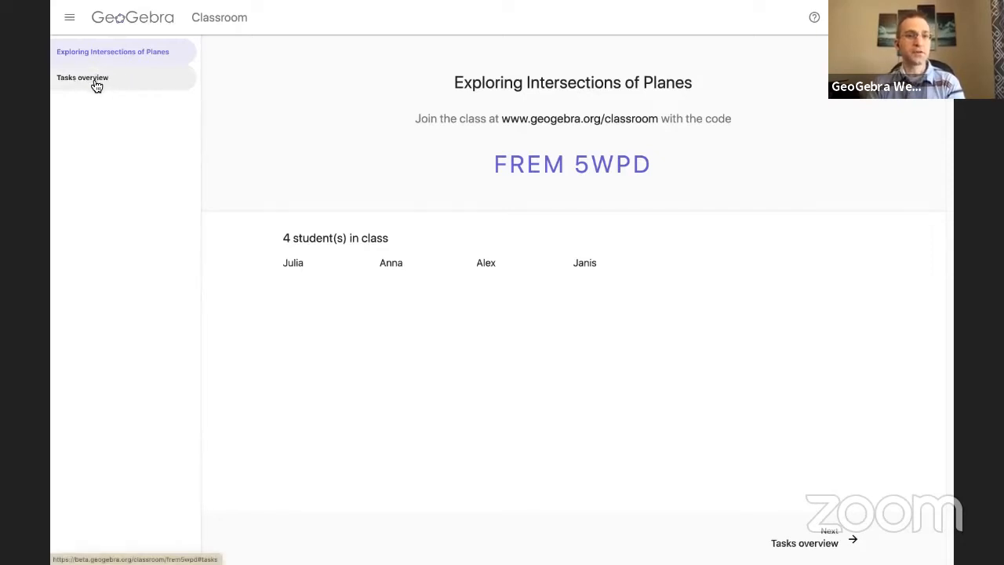
Open the tasks overview showing all four students started Task 1.
{"action": "left_click", "coordinate": [82, 77]}
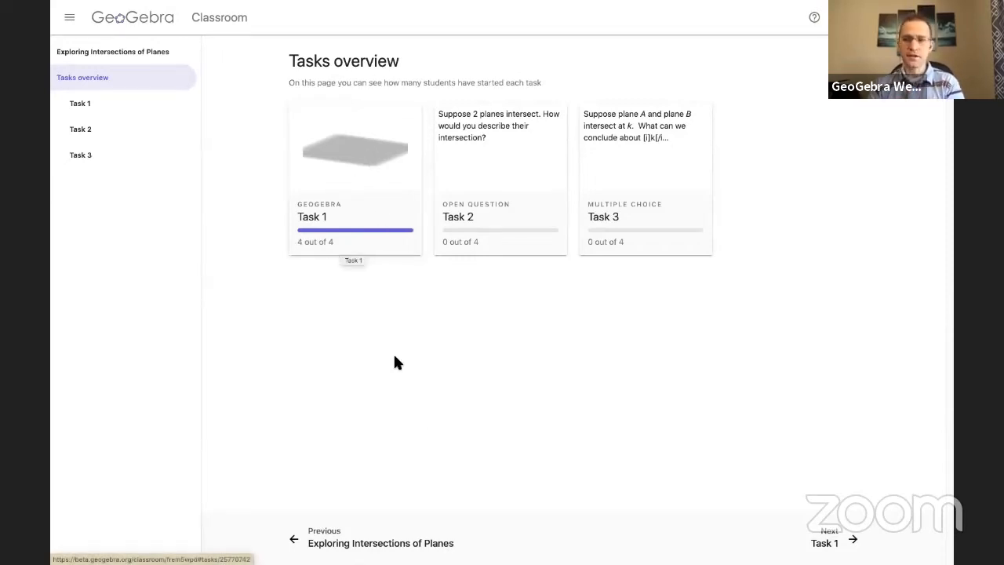
{"action": "mouse_move", "coordinate": [440, 241]}
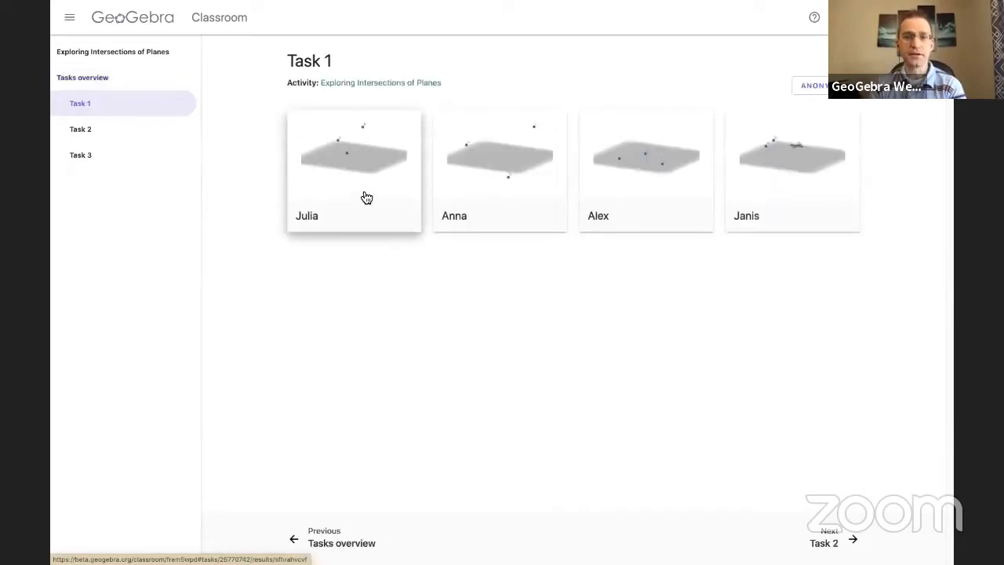
{"action": "mouse_move", "coordinate": [440, 418]}
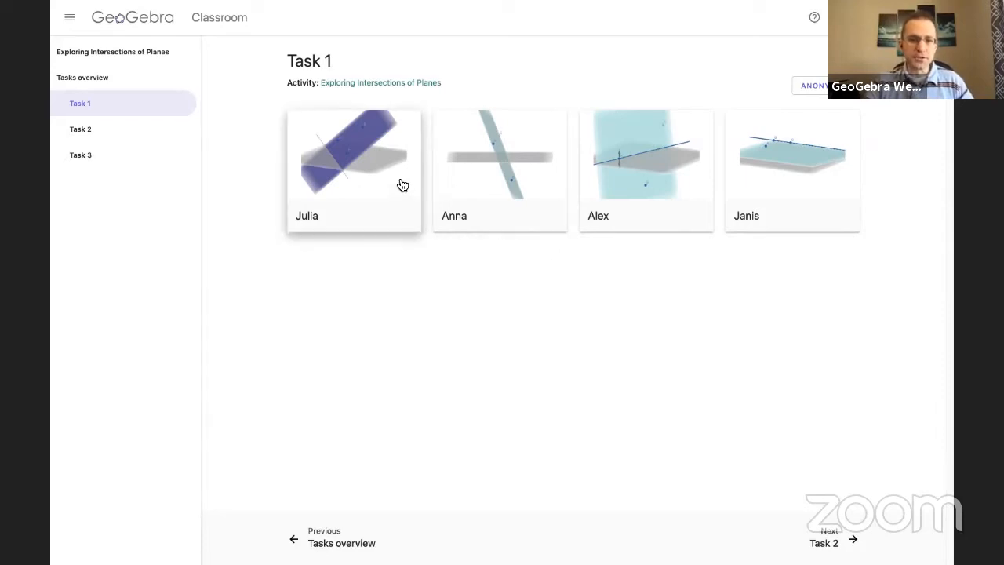
{"action": "left_click", "coordinate": [354, 153]}
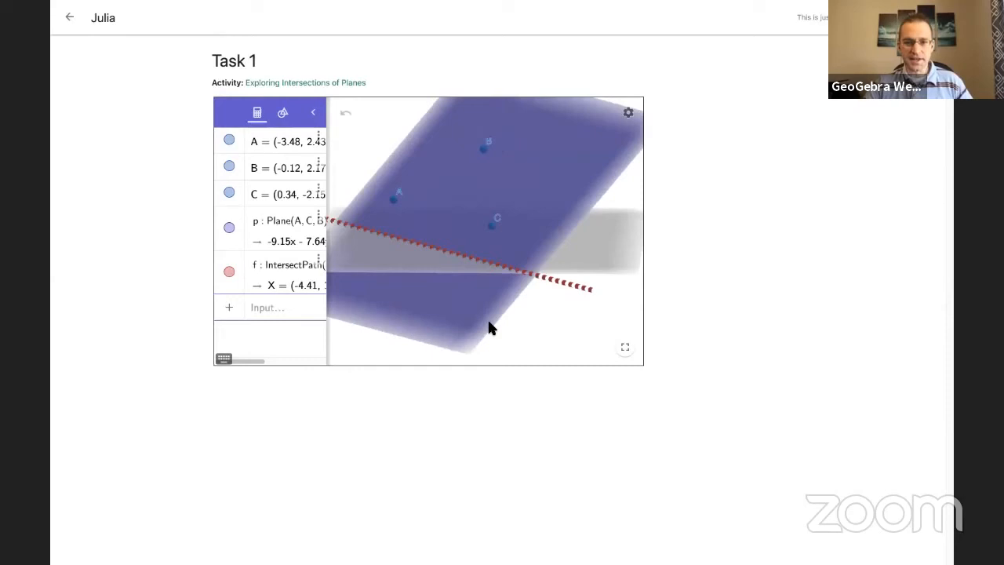
{"action": "left_click_drag", "start_coordinate": [491, 328], "coordinate": [462, 239]}
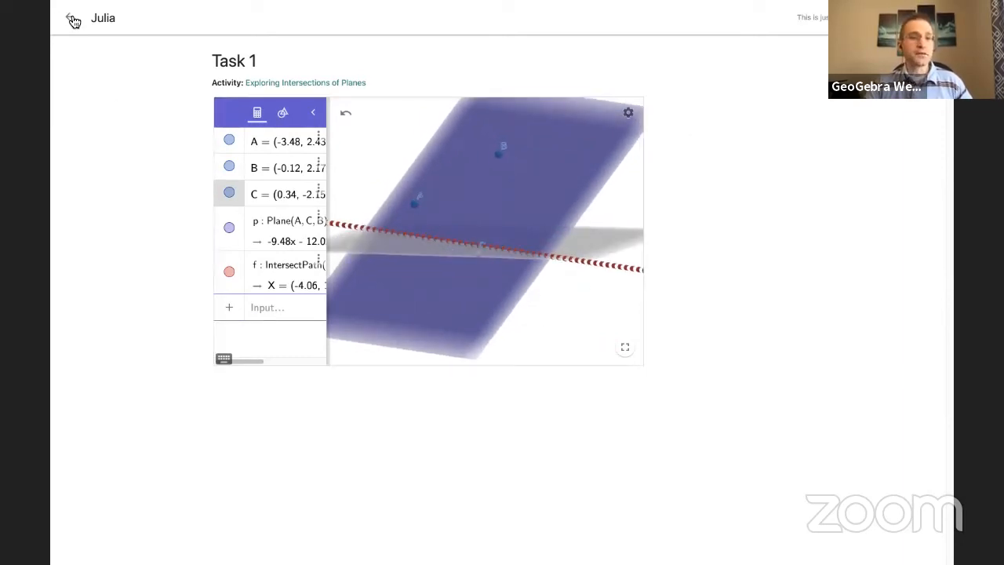
{"action": "left_click", "coordinate": [71, 18]}
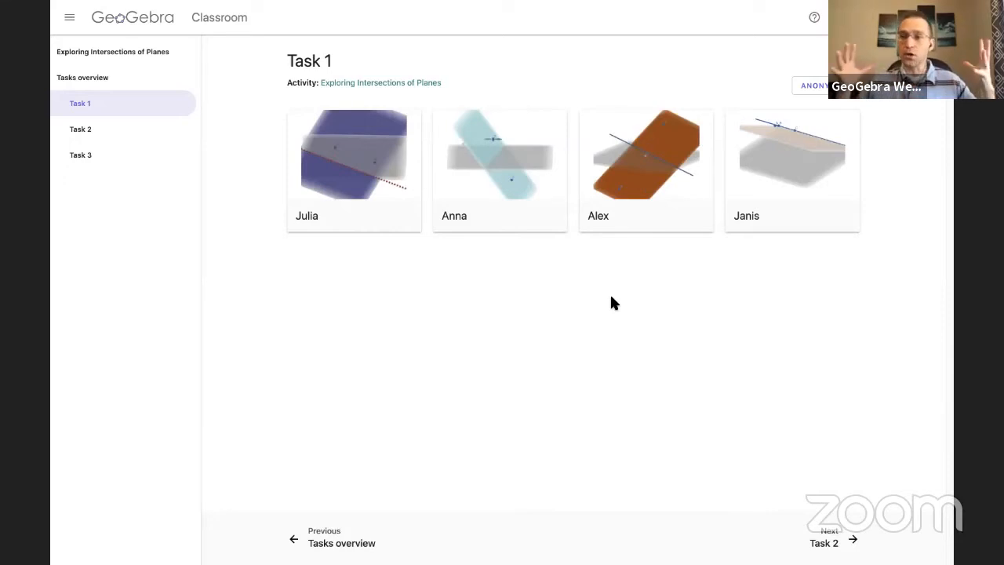
View the Task 2 answers describing where two intersecting planes meet.
{"action": "left_click", "coordinate": [646, 154]}
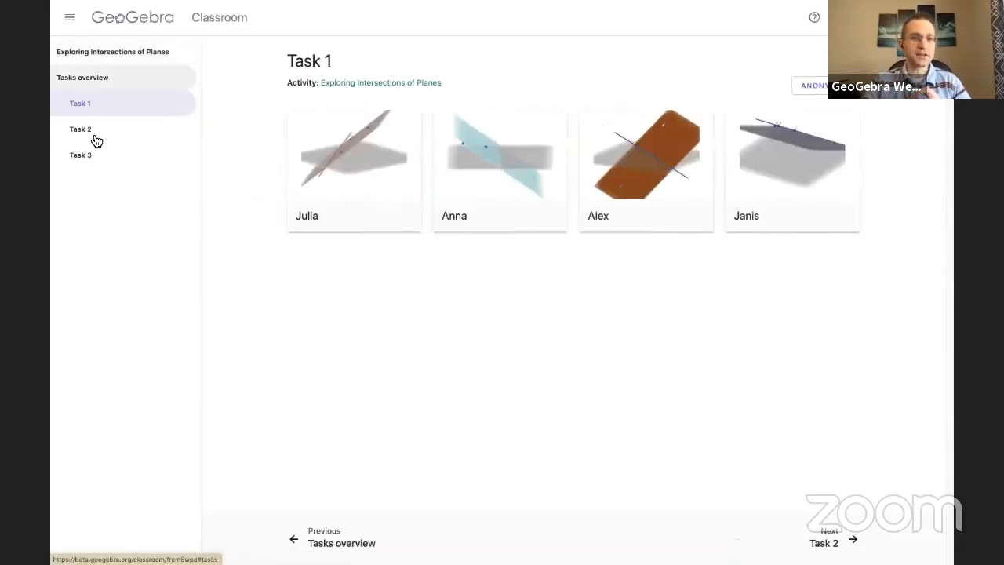
{"action": "left_click", "coordinate": [80, 128]}
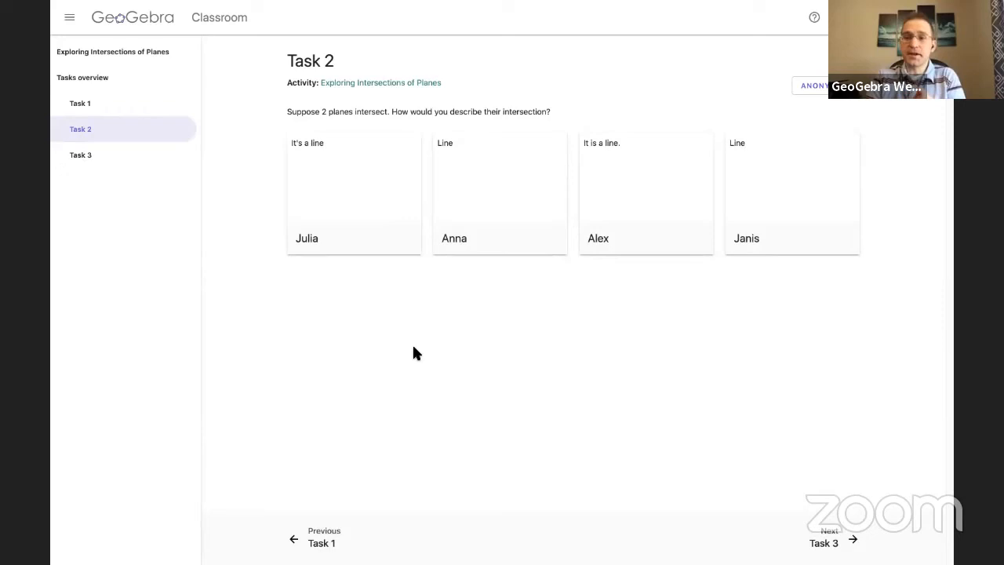
{"action": "mouse_move", "coordinate": [515, 169]}
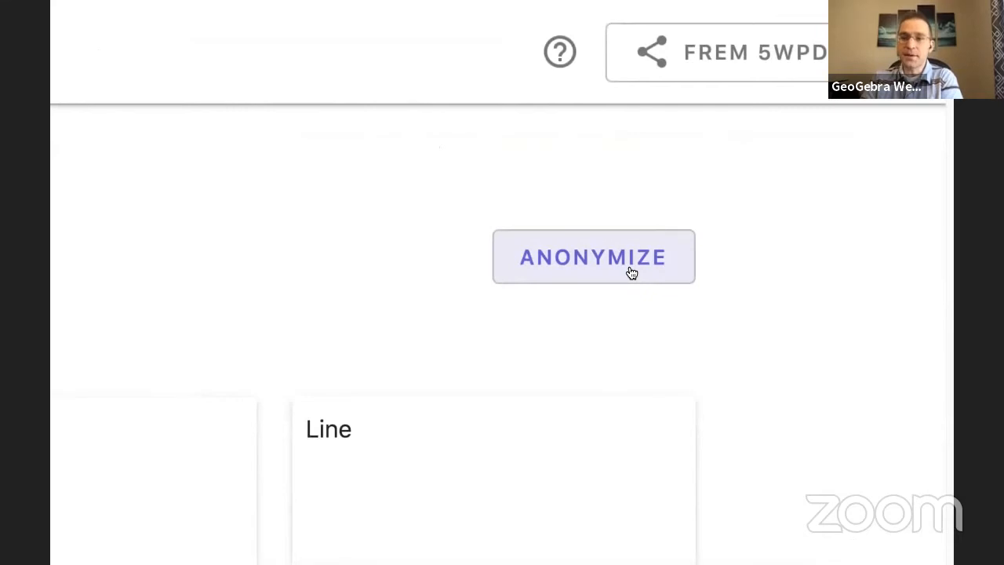
Anonymize the Task 2 answers so names show as Student 1 to Student 4.
{"action": "left_click", "coordinate": [593, 256]}
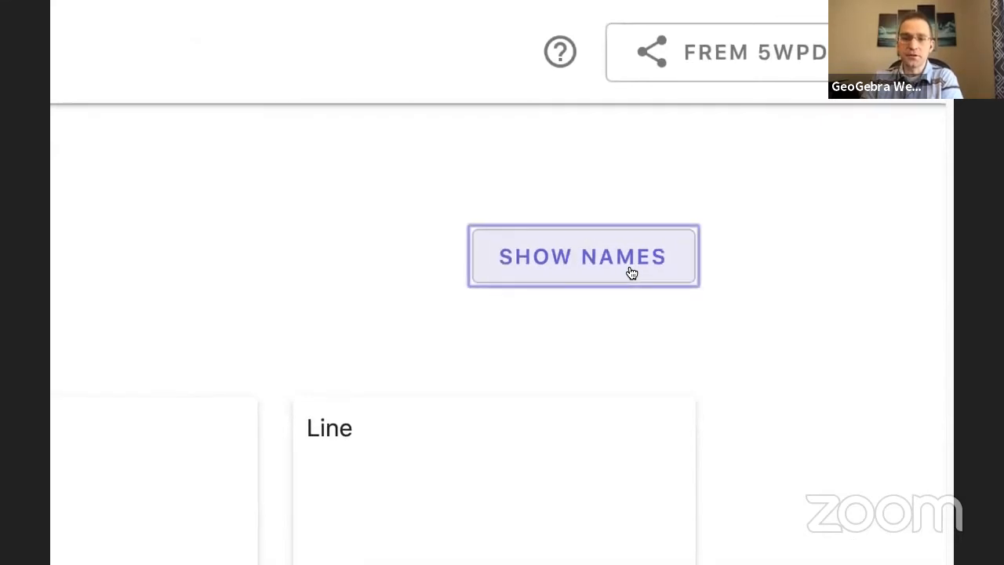
{"action": "left_click", "coordinate": [583, 256]}
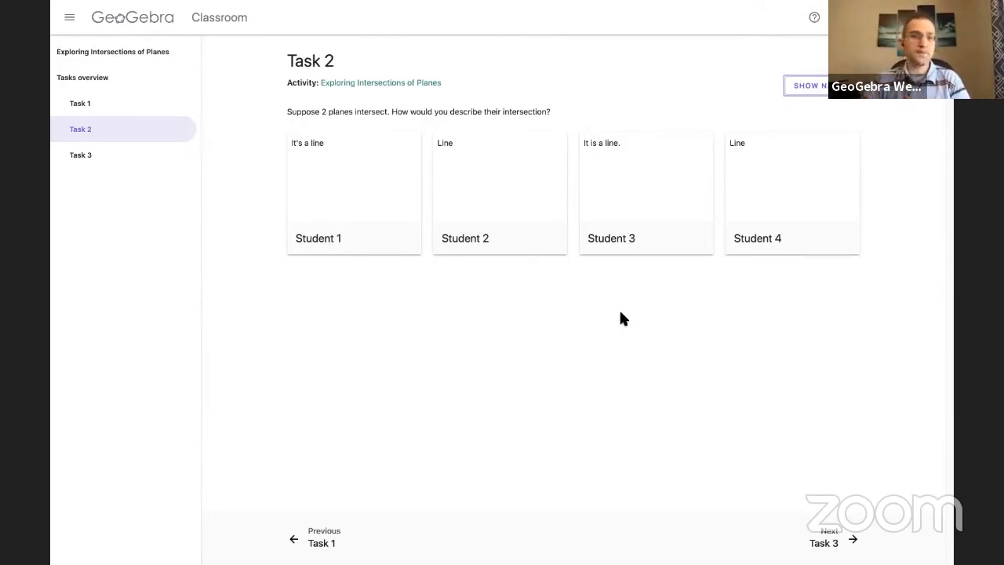
{"action": "mouse_move", "coordinate": [89, 165]}
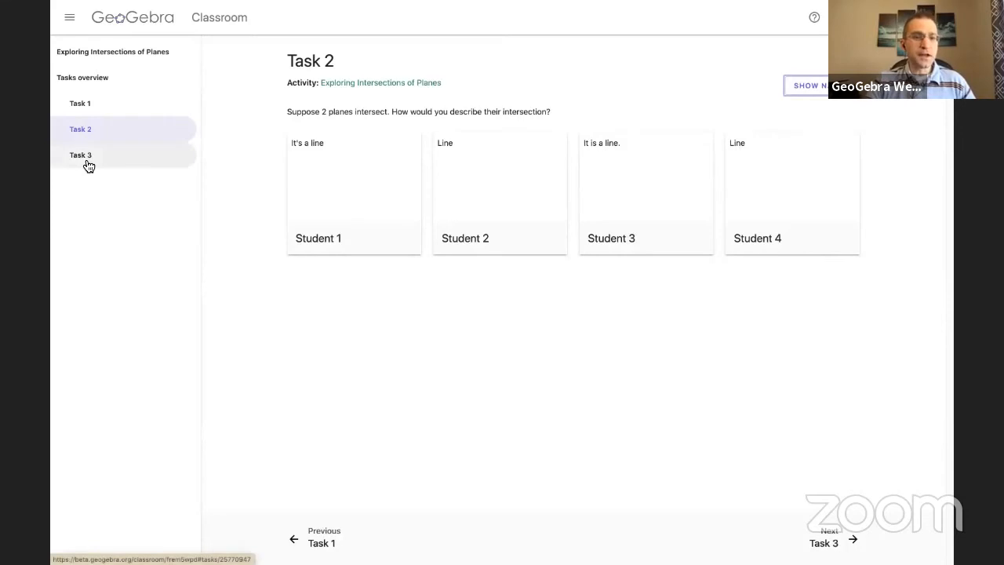
Open the Task 3 results page with its A, B, C choice chart.
{"action": "left_click", "coordinate": [80, 154]}
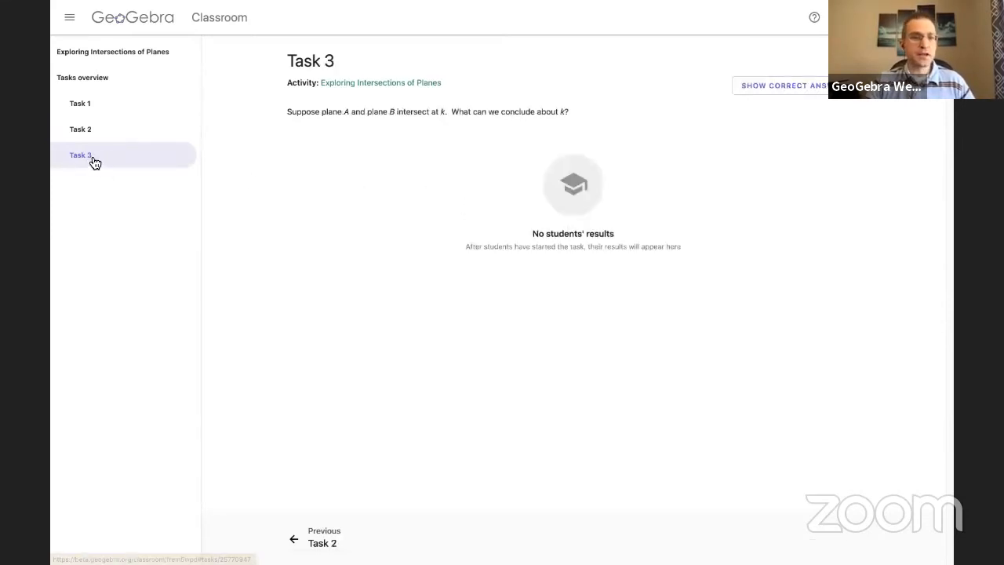
{"action": "mouse_move", "coordinate": [534, 316]}
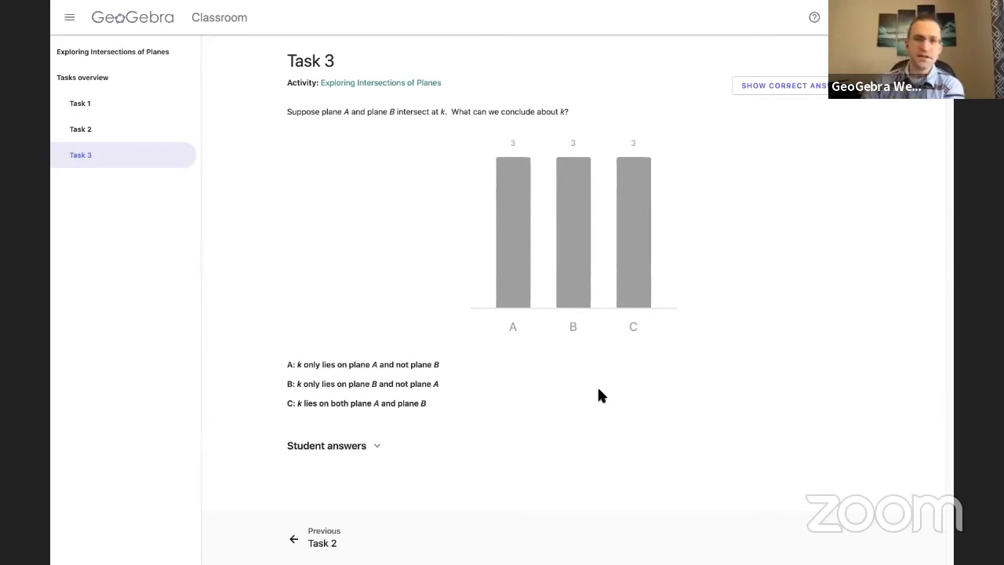
Reveal then hide correct answer C, and list which students chose each option.
{"action": "left_click", "coordinate": [785, 86]}
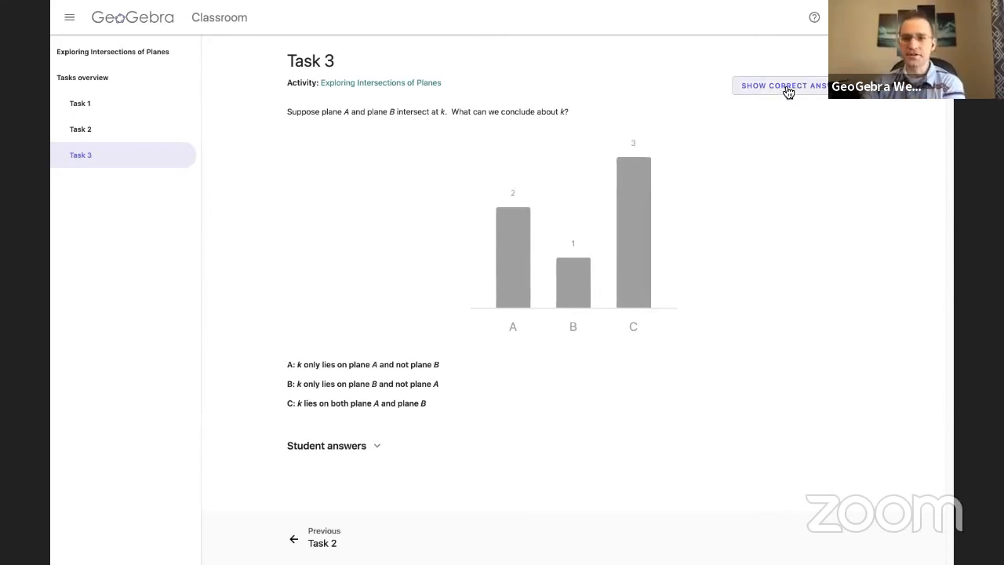
{"action": "left_click", "coordinate": [782, 86]}
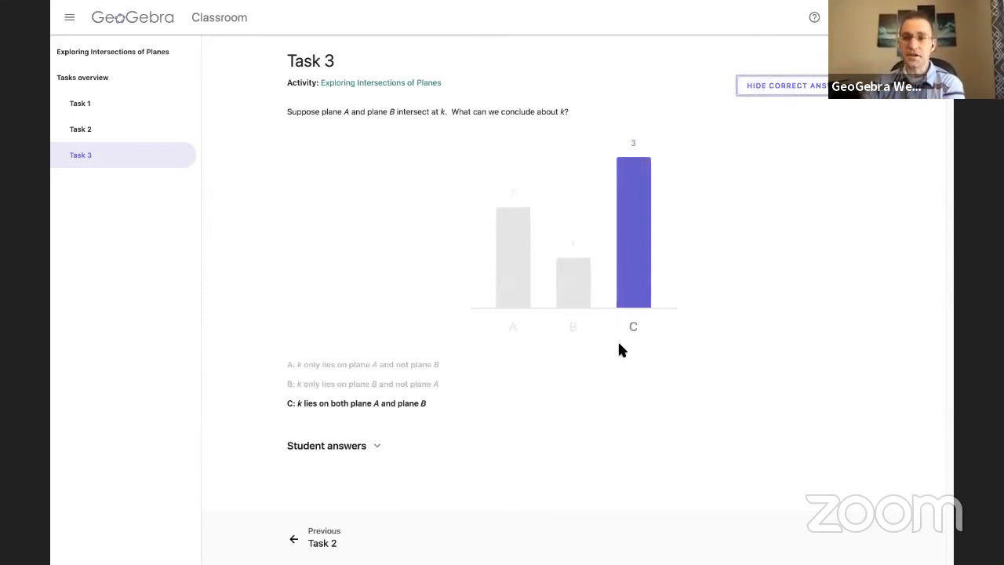
{"action": "left_click", "coordinate": [783, 86]}
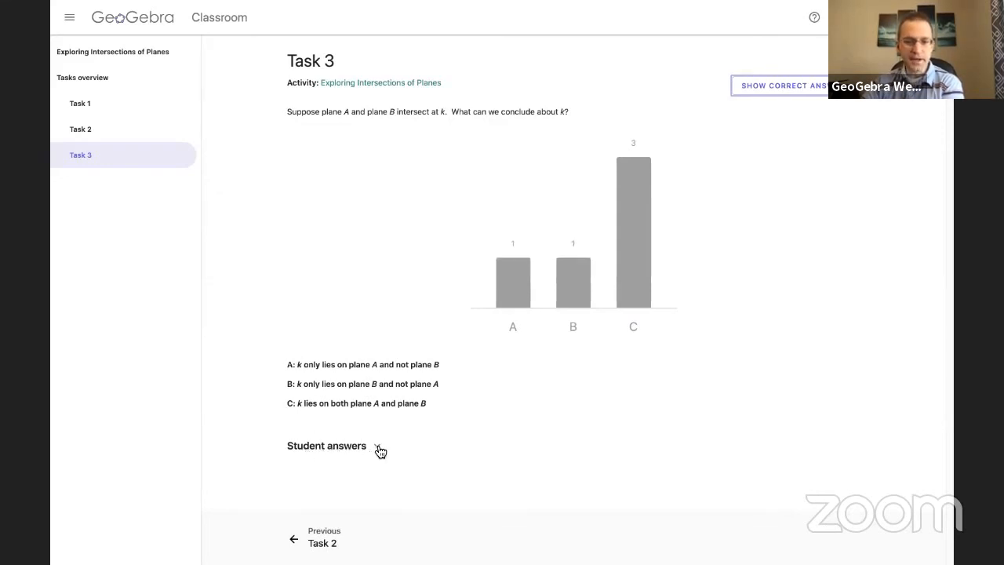
{"action": "left_click", "coordinate": [326, 446]}
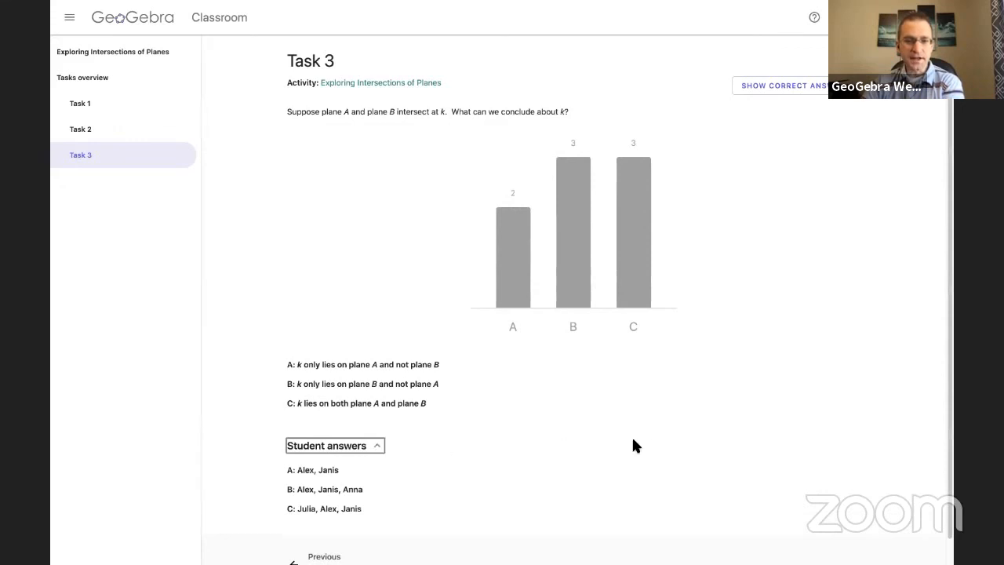